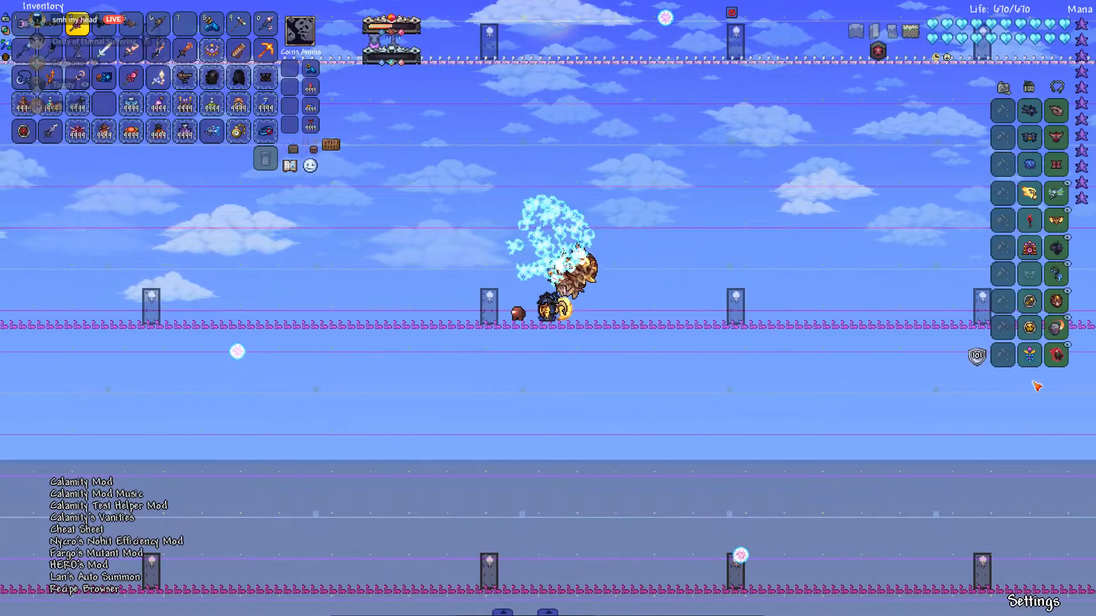
mouse_move(1029, 110)
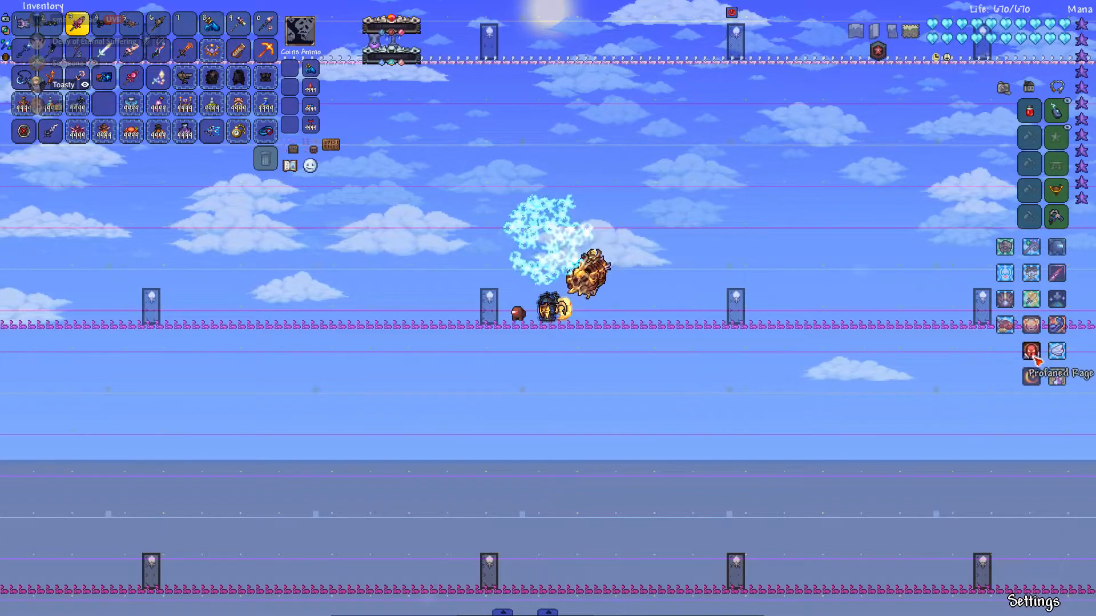
mouse_move(1054, 246)
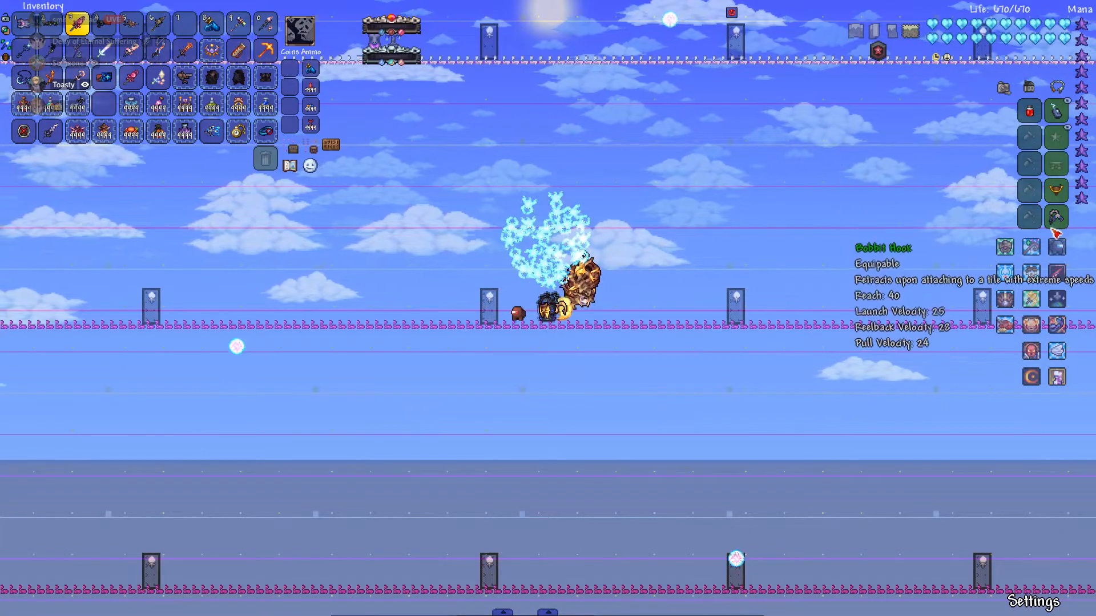